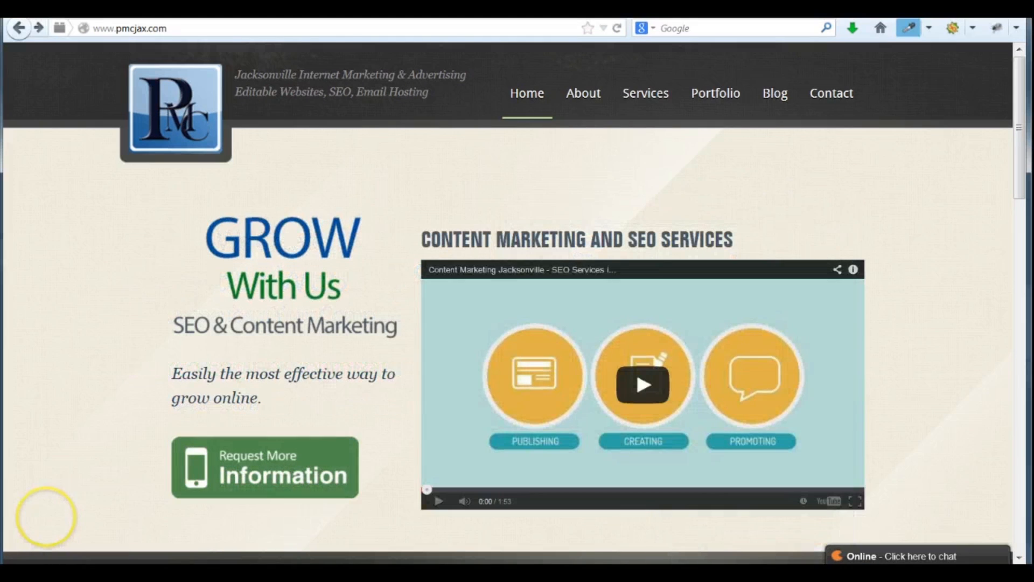
Step: Open CMS Login from the pmcjax.com footer and submit the account's email and password
scroll("down", 3)
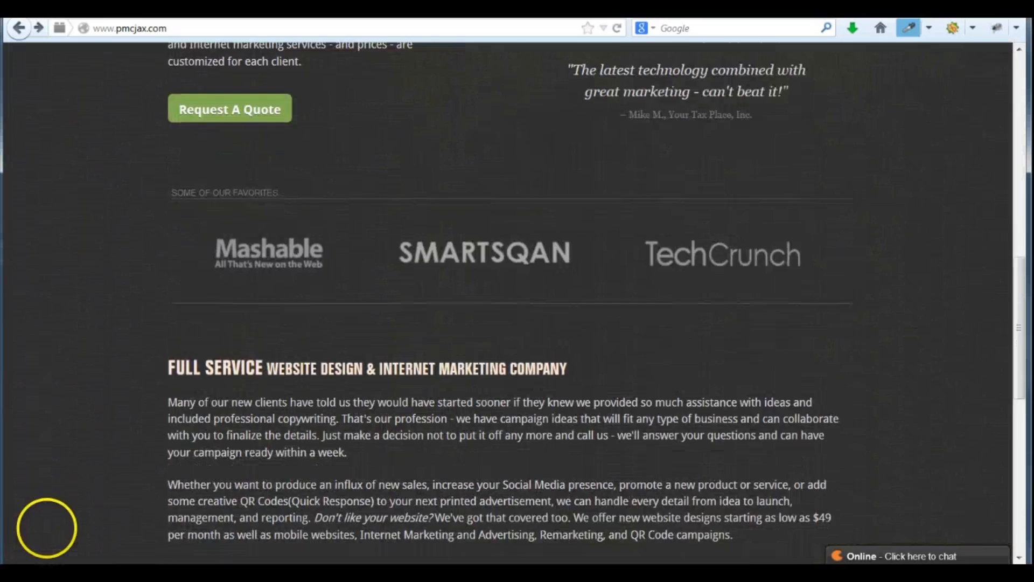
scroll("down", 3)
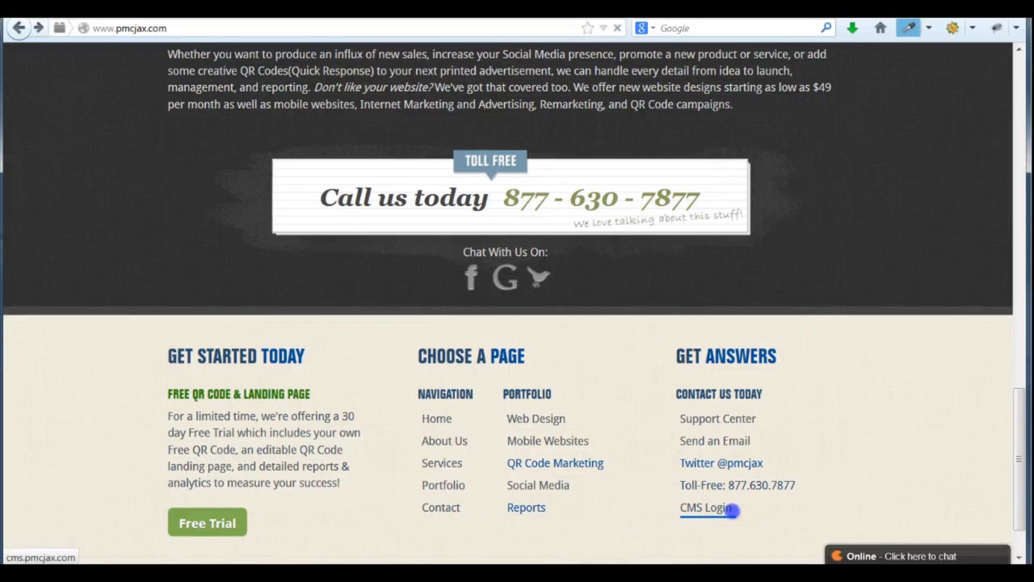
left_click(705, 509)
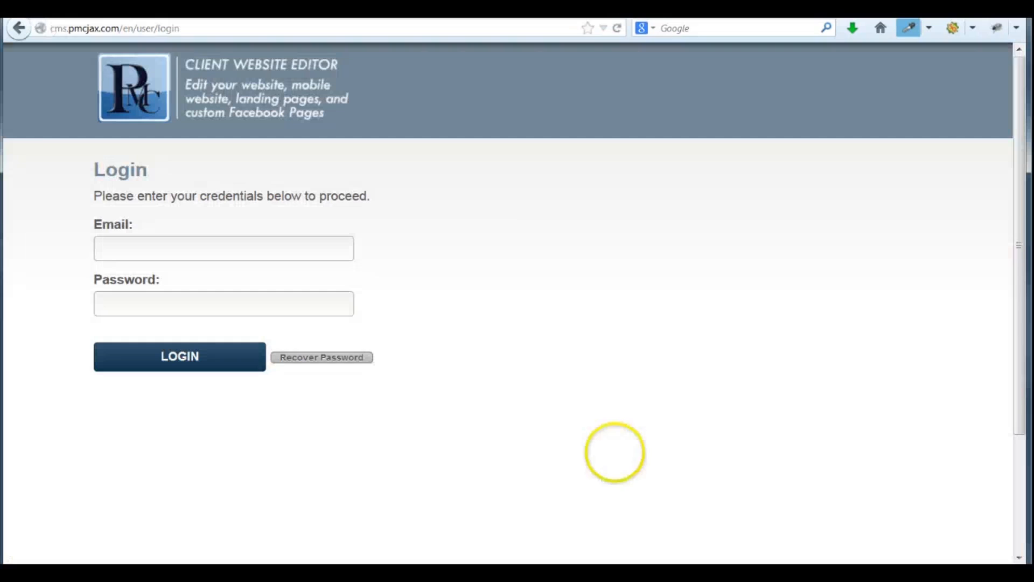
type("p")
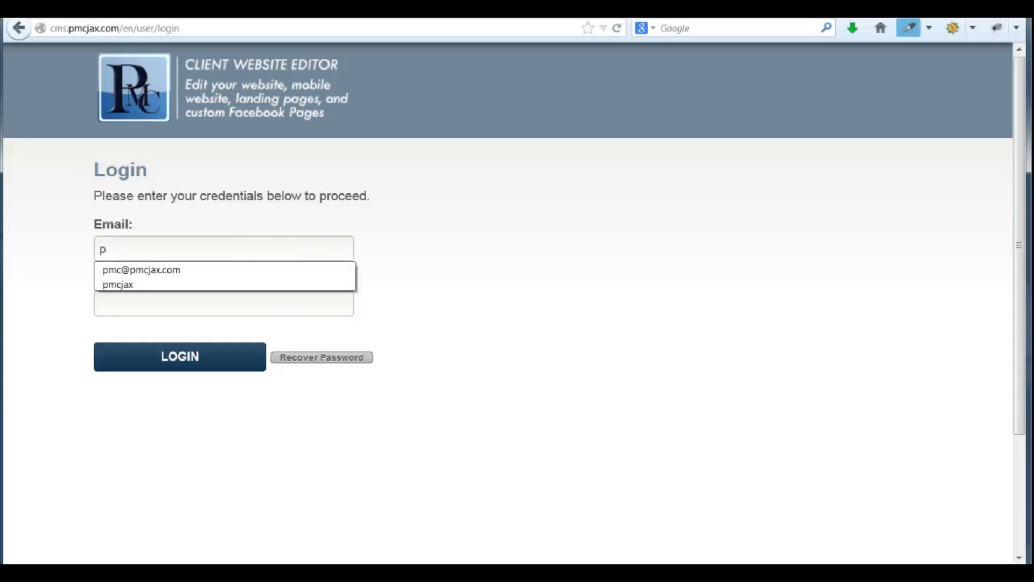
left_click(141, 270)
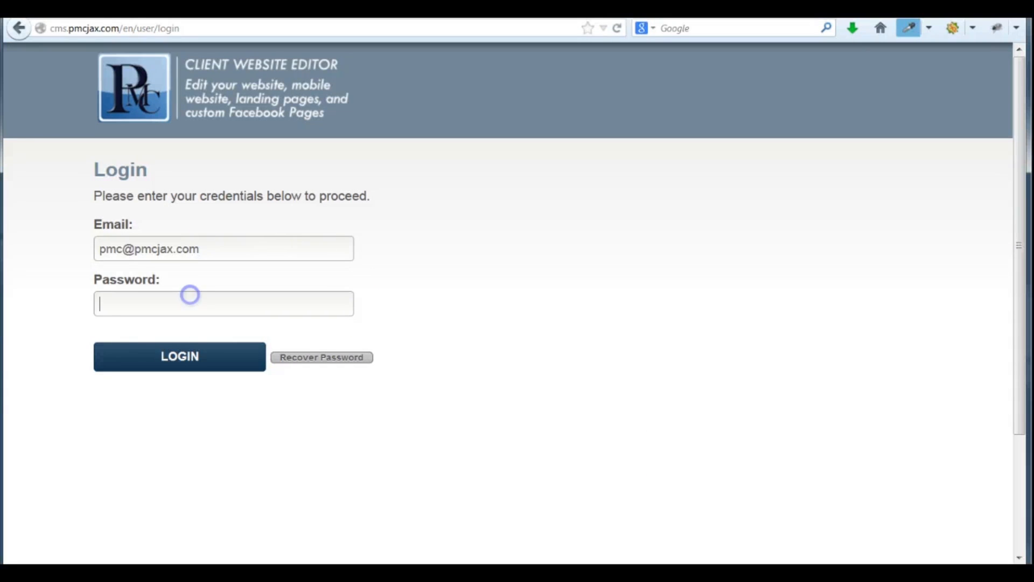
left_click(180, 356)
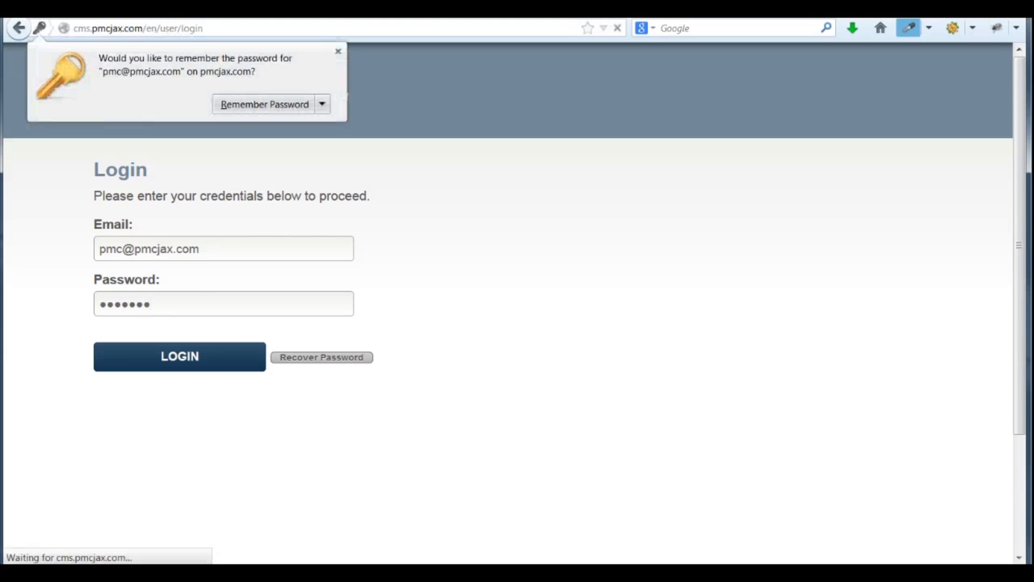
Step: Open 'D - - Sub - - Government & Military' from Sites & Pages and scroll its edit fields
left_click(179, 356)
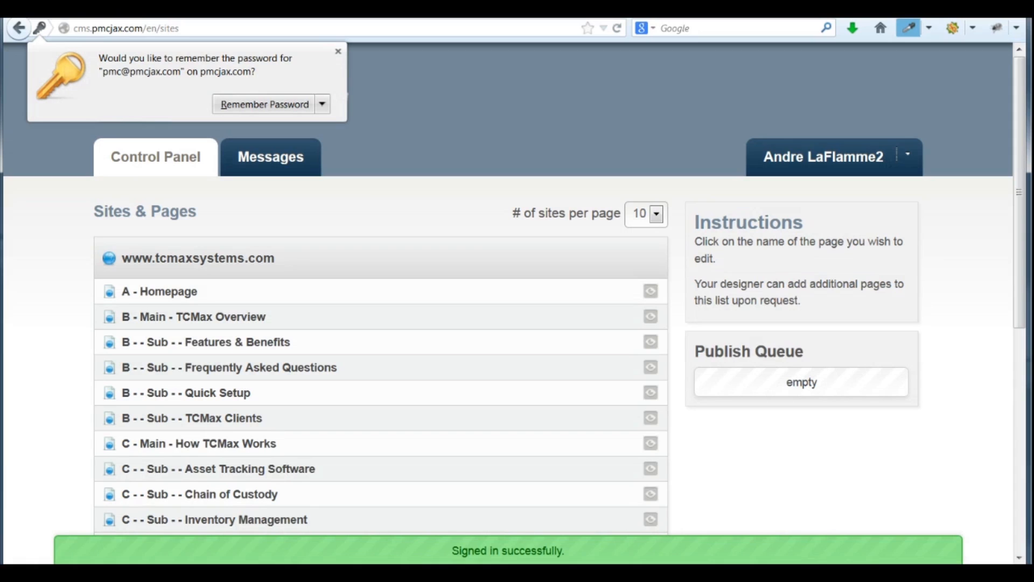
scroll("down", 3)
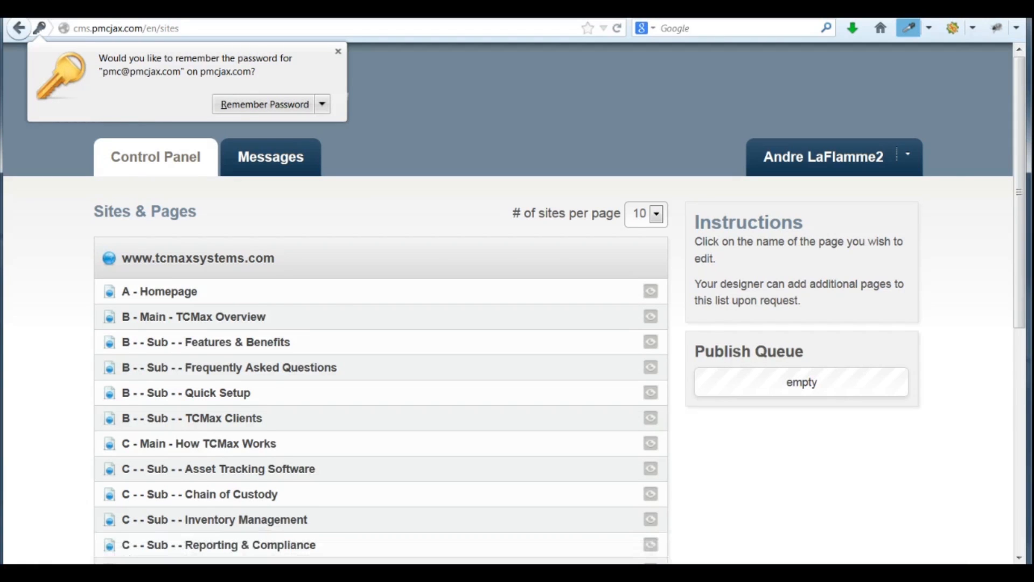
scroll("down", 3)
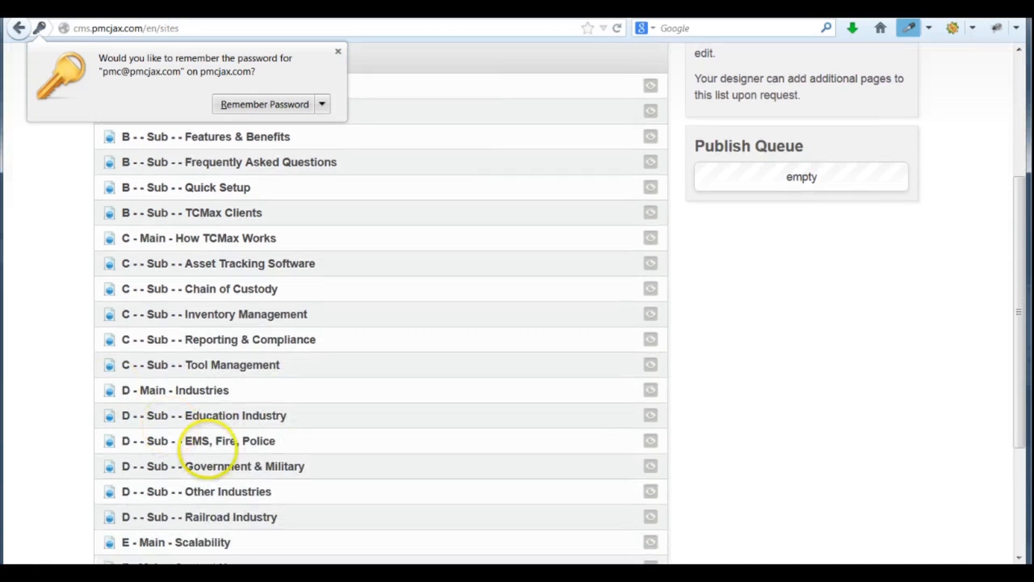
left_click(337, 52)
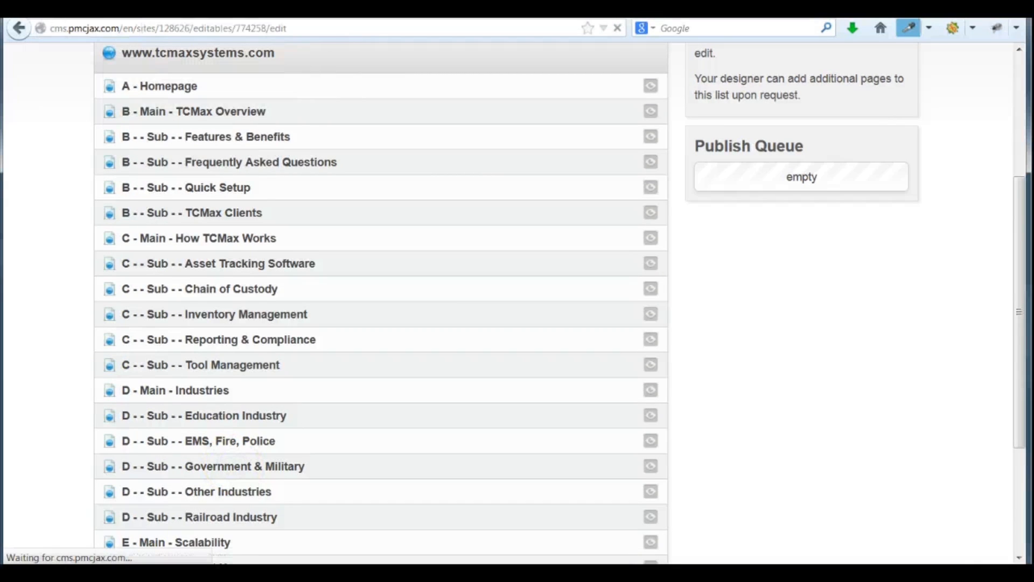
left_click(212, 466)
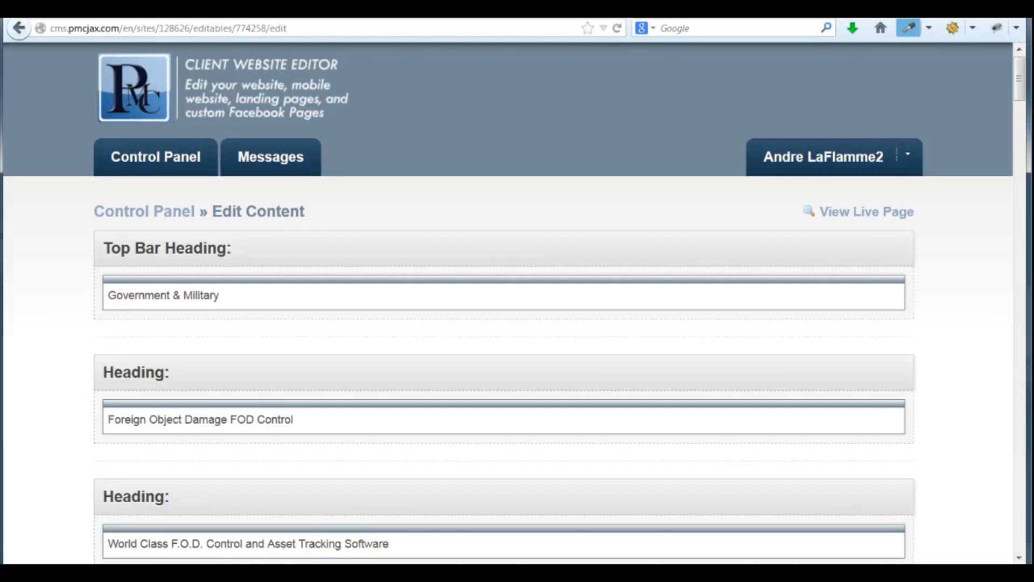
scroll("down", 3)
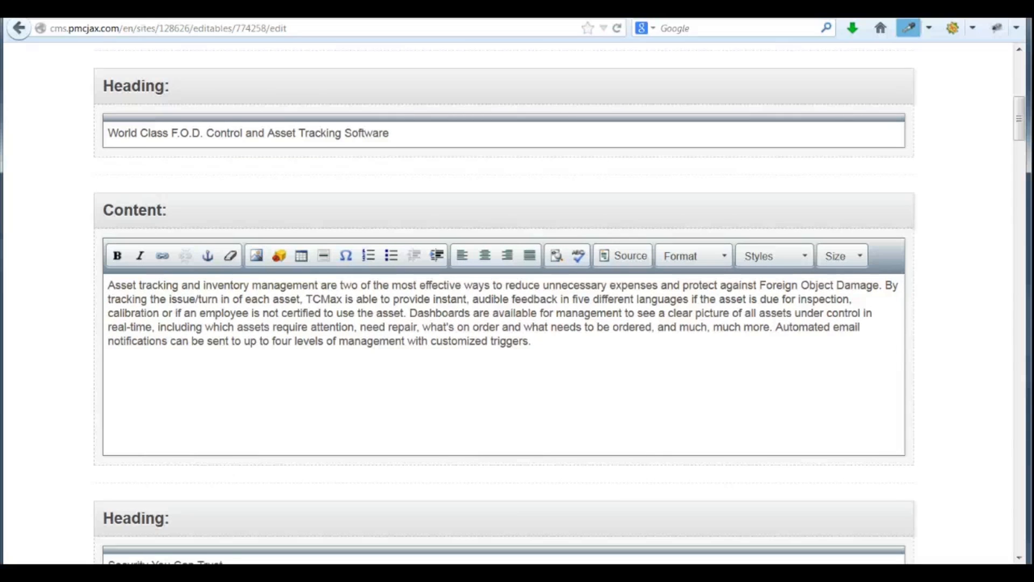
scroll("down", 3)
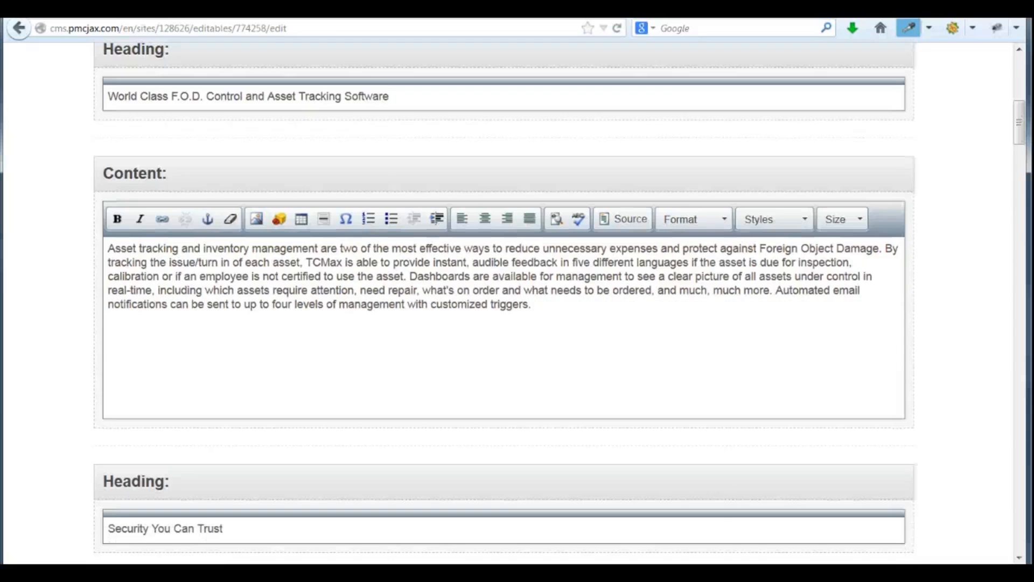
scroll("down", 3)
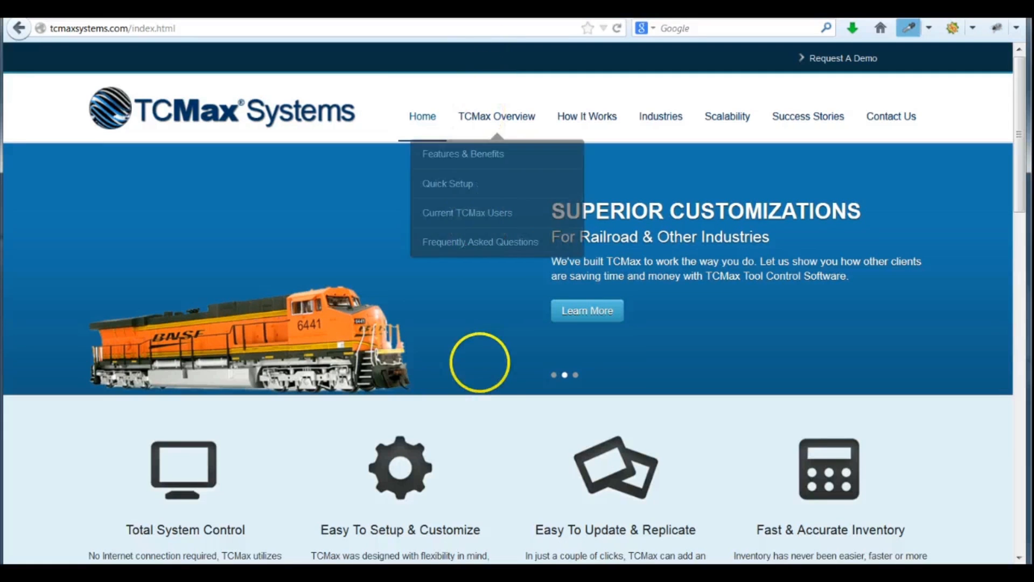
Step: Open the Air National Guard industry page and scroll to 'TCMax In The Military'
scroll("down", 3)
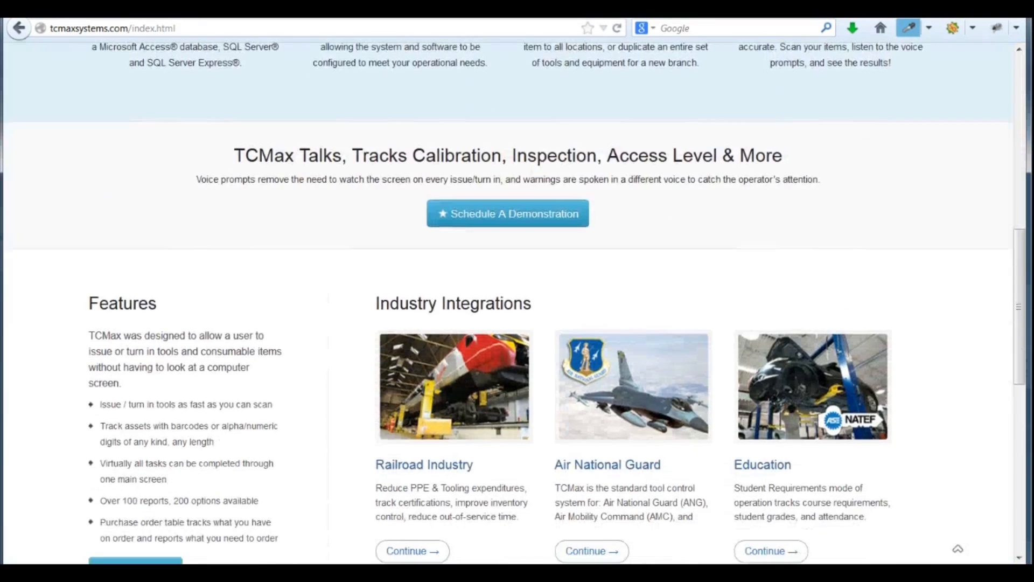
scroll("down", 3)
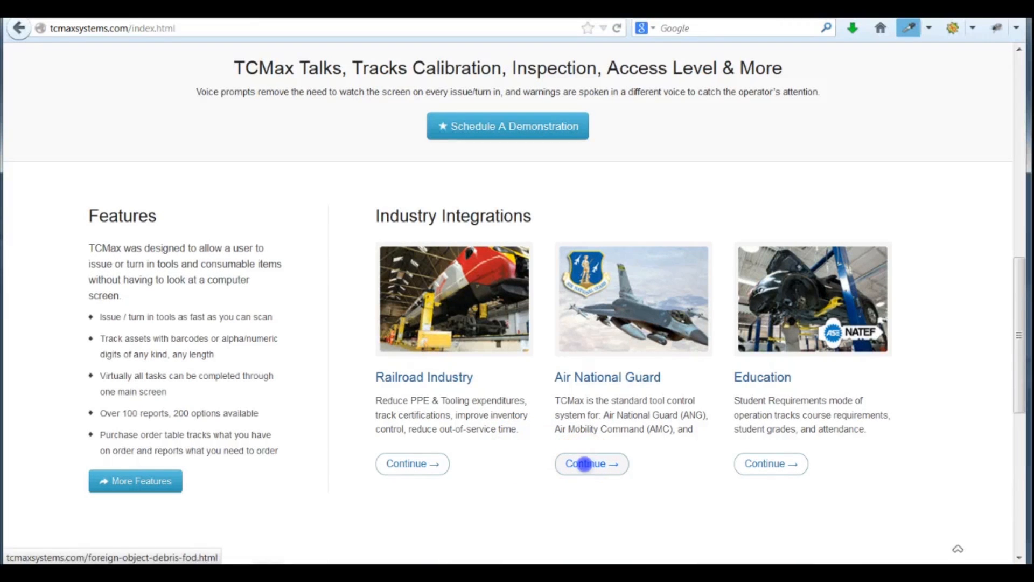
left_click(591, 463)
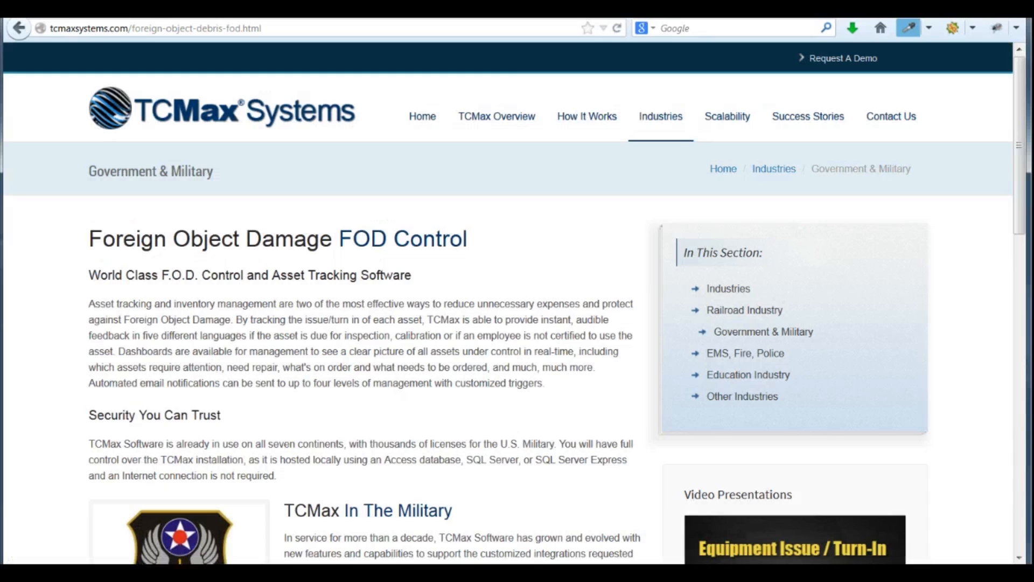
scroll("down", 3)
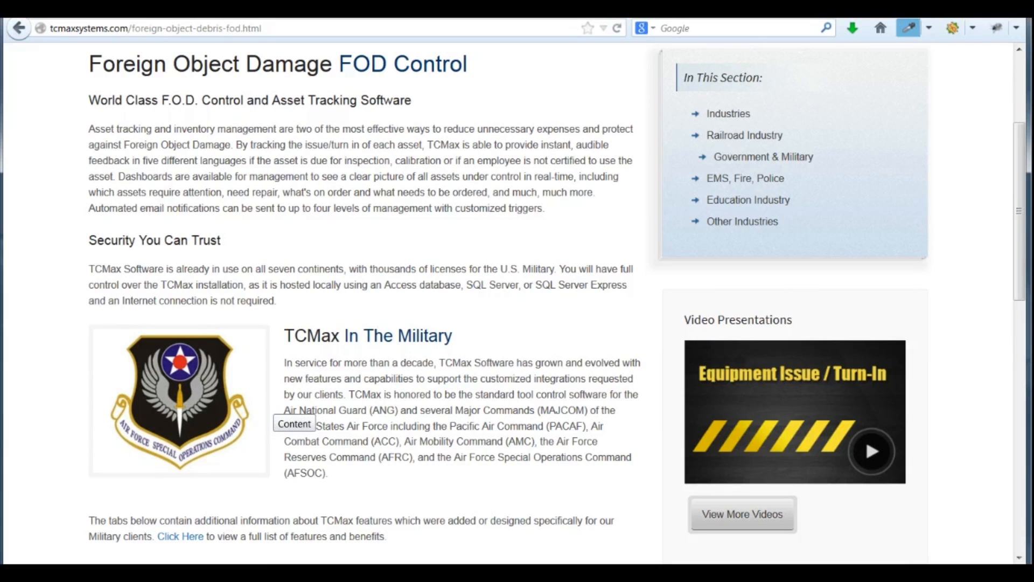
mouse_move(289, 106)
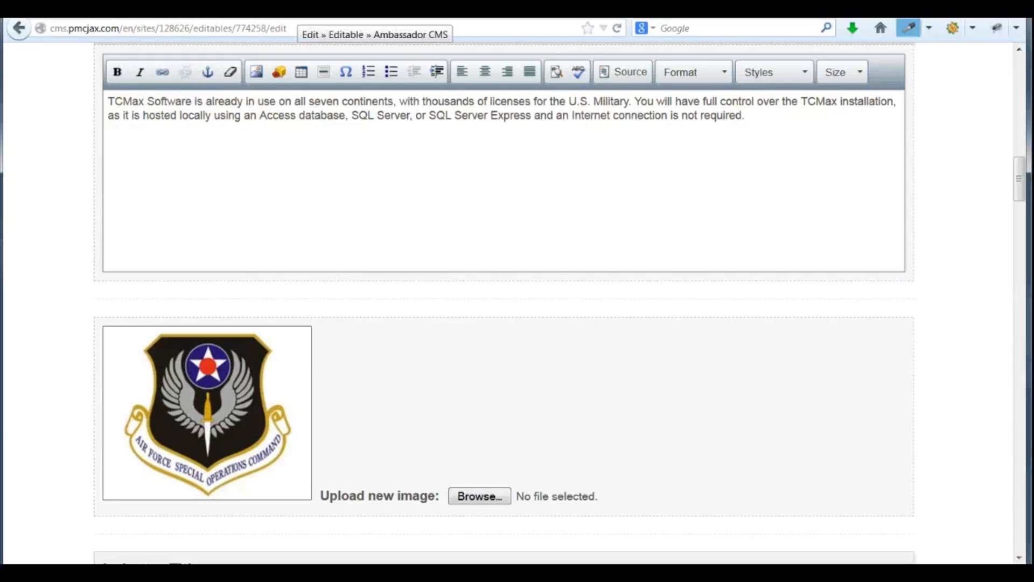
Step: Select content-united-states-navy.jpg as the image field's new upload
left_click(480, 496)
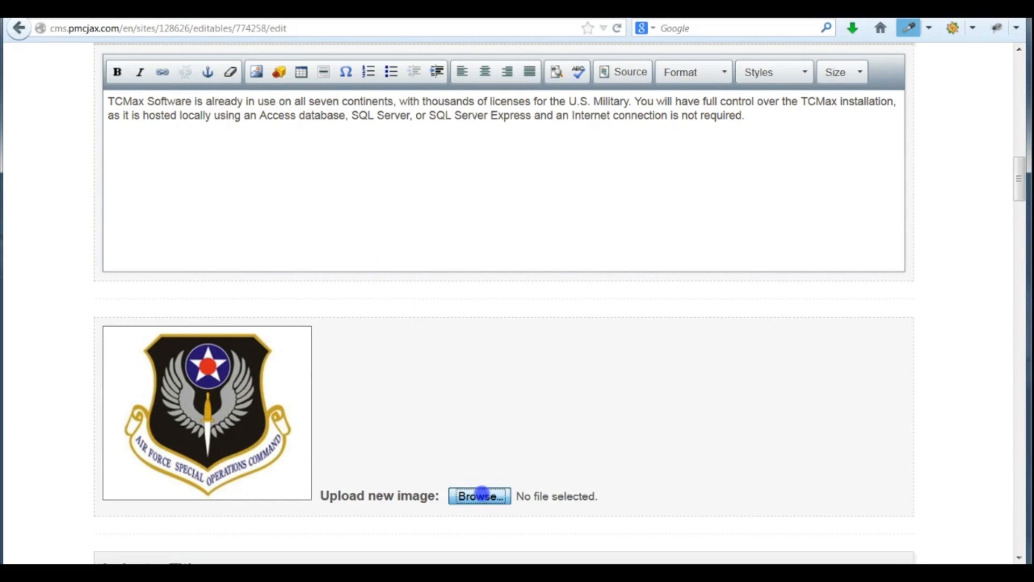
left_click(479, 496)
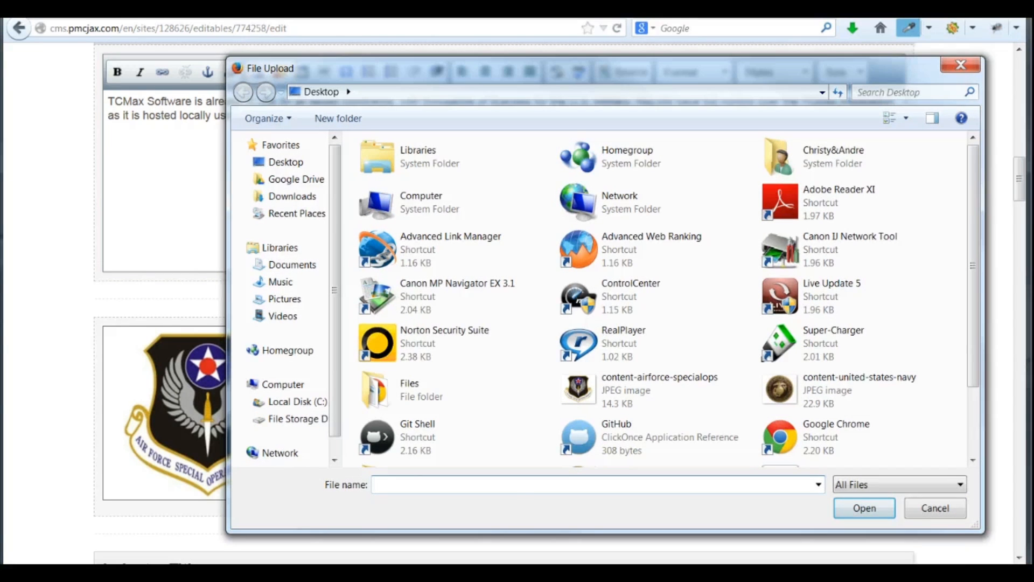
left_click(858, 389)
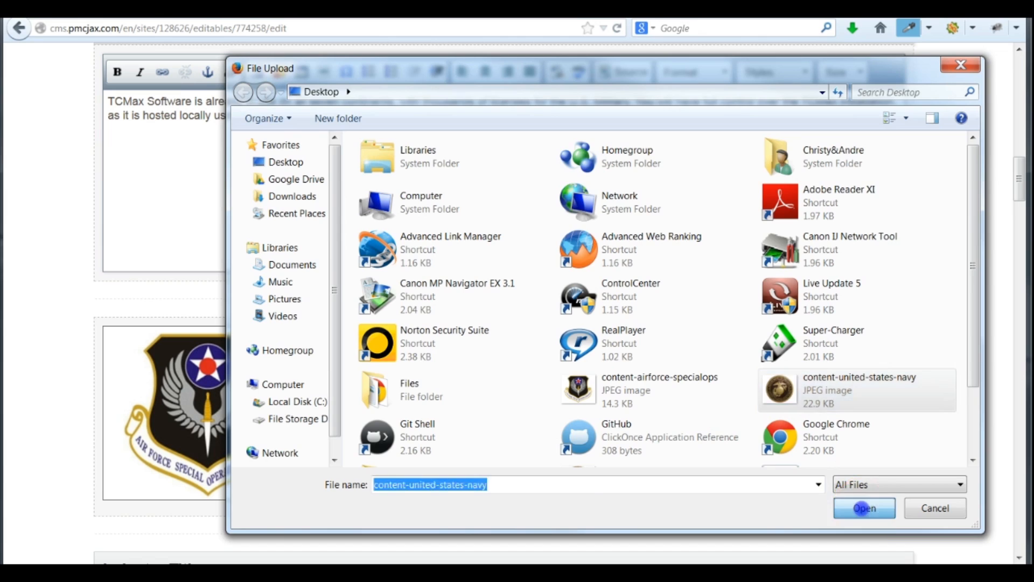
left_click(864, 508)
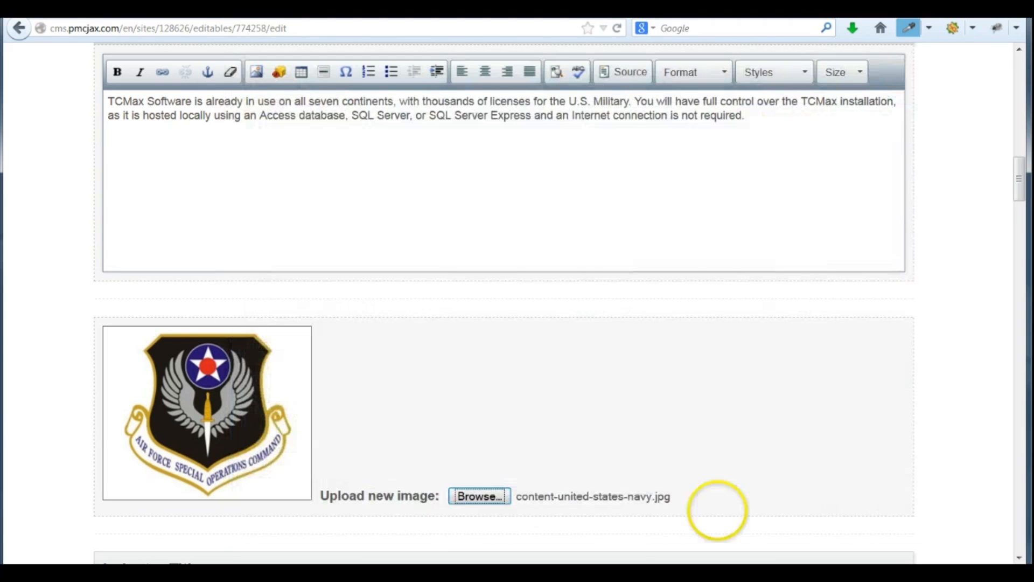
mouse_move(653, 497)
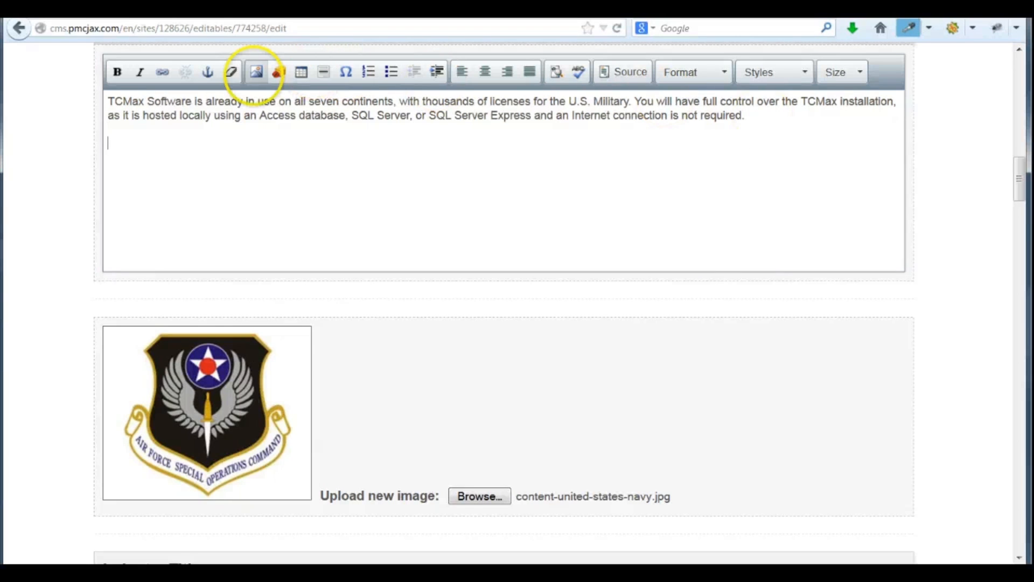
Step: Upload content-airforce-specialops through the content editor's Image Properties and send it to the server
left_click(256, 72)
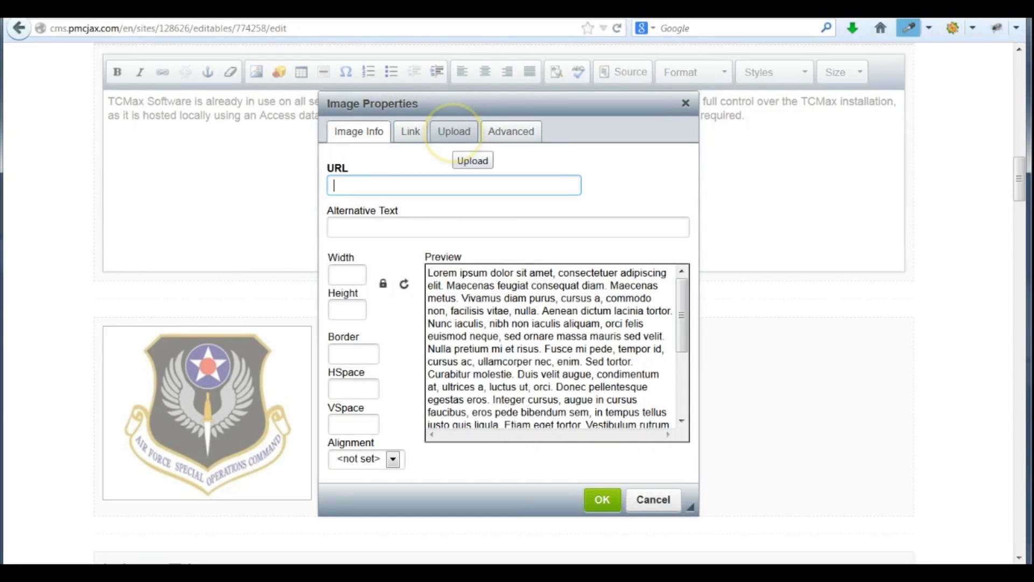
left_click(454, 132)
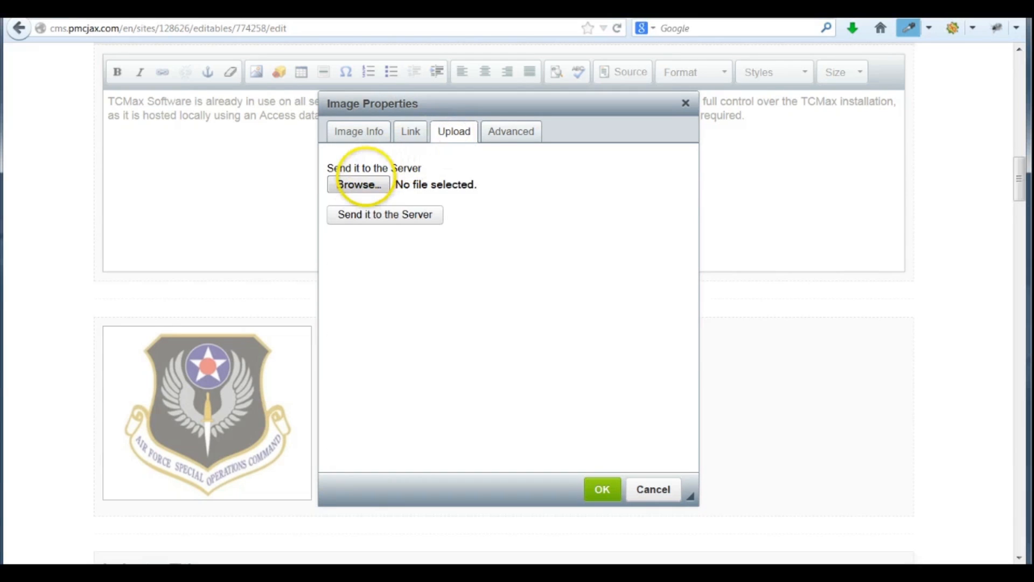
left_click(359, 185)
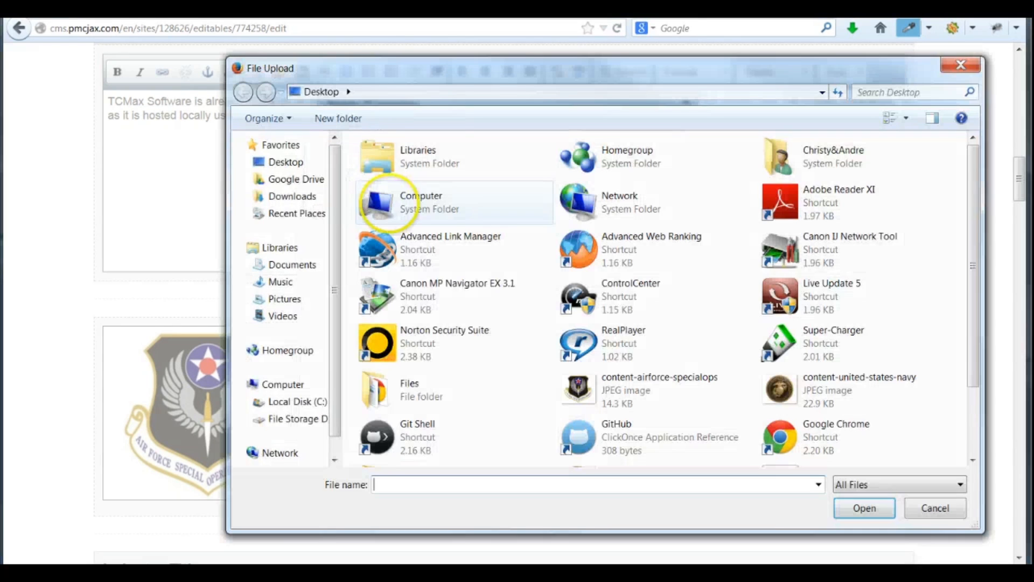
left_click(659, 389)
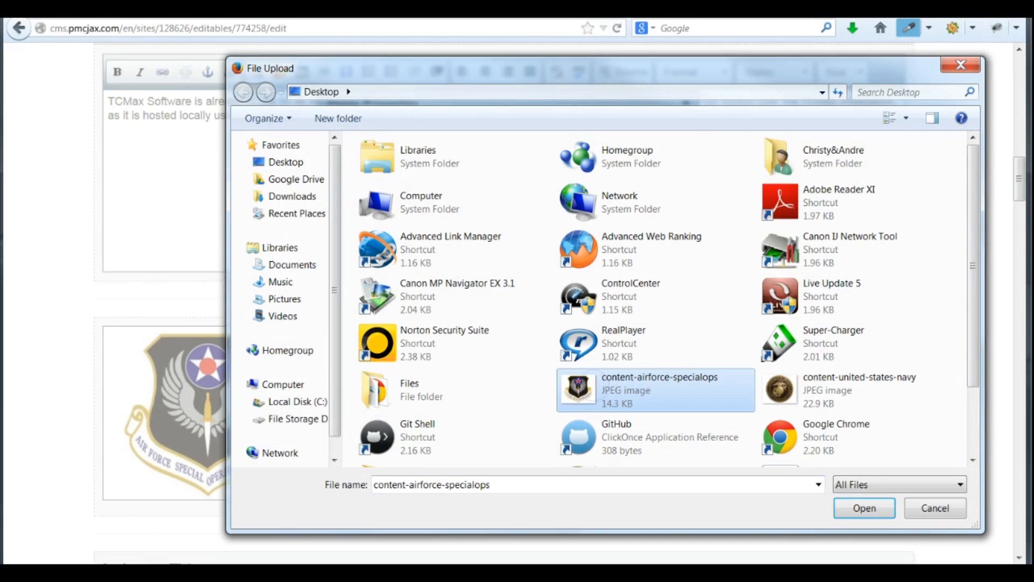
left_click(864, 508)
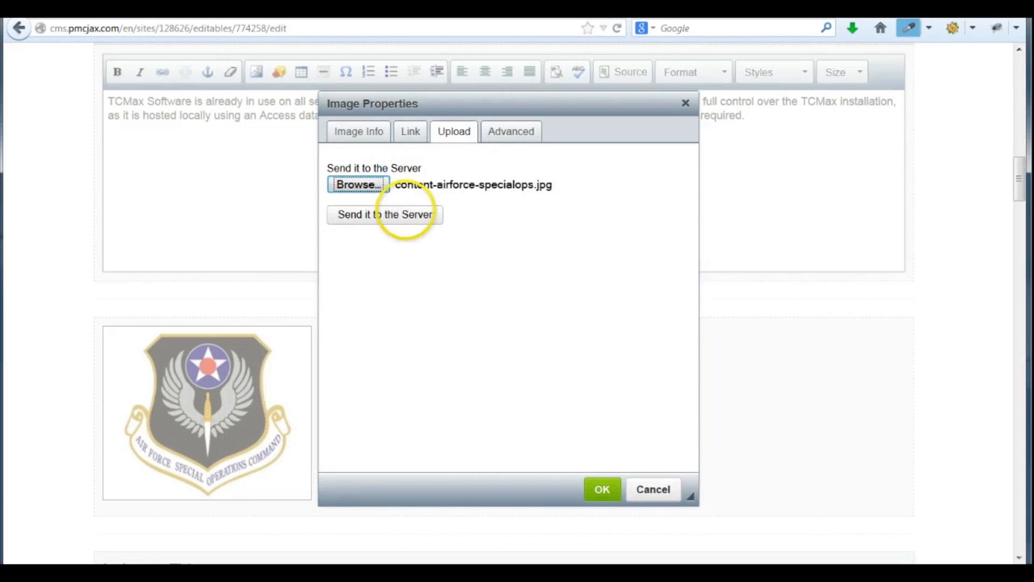
left_click(384, 213)
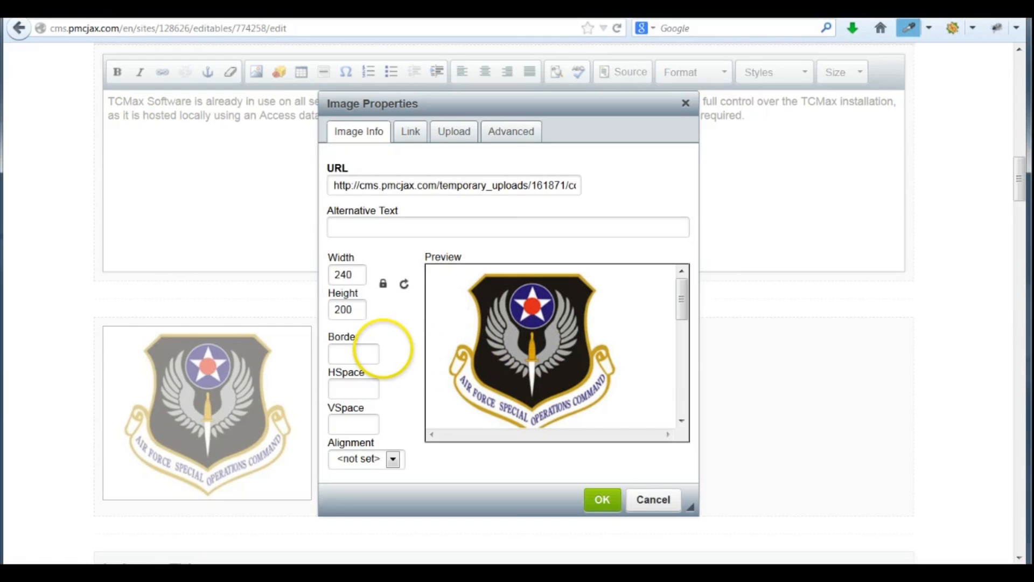
mouse_move(355, 423)
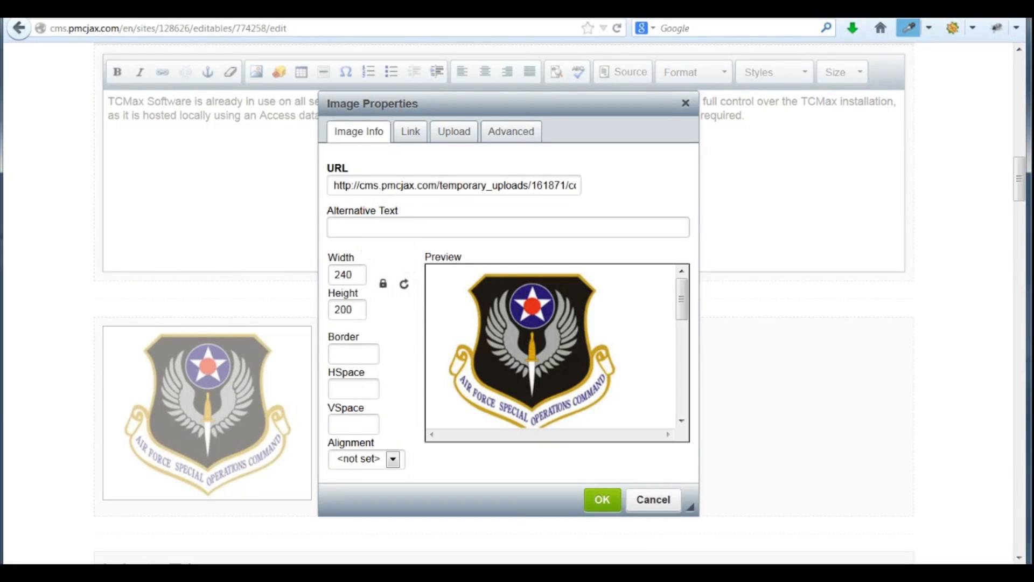
Step: Enter 'air force special operations command' as the image's alternative text
left_click(508, 227)
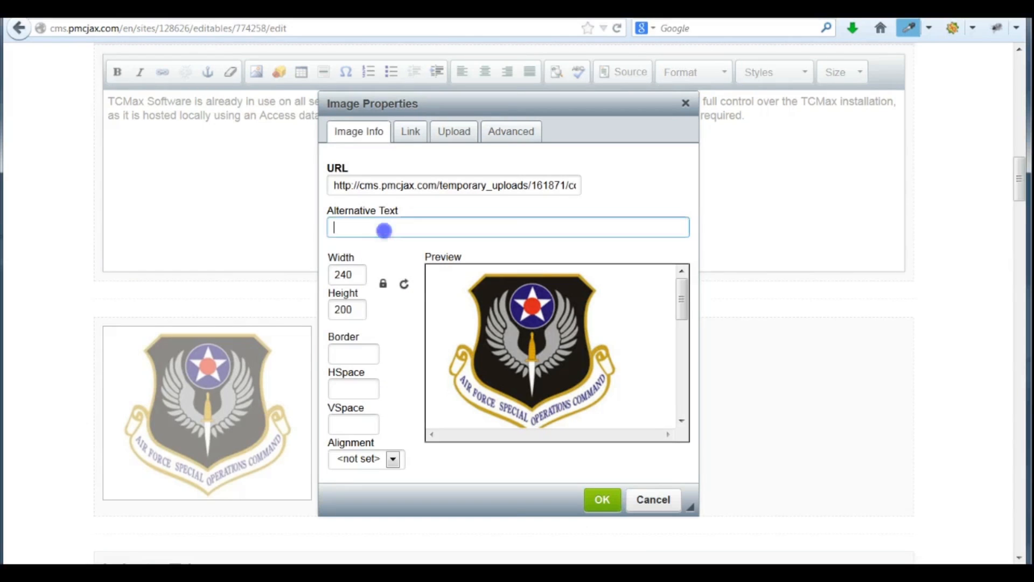
type("air force special operati")
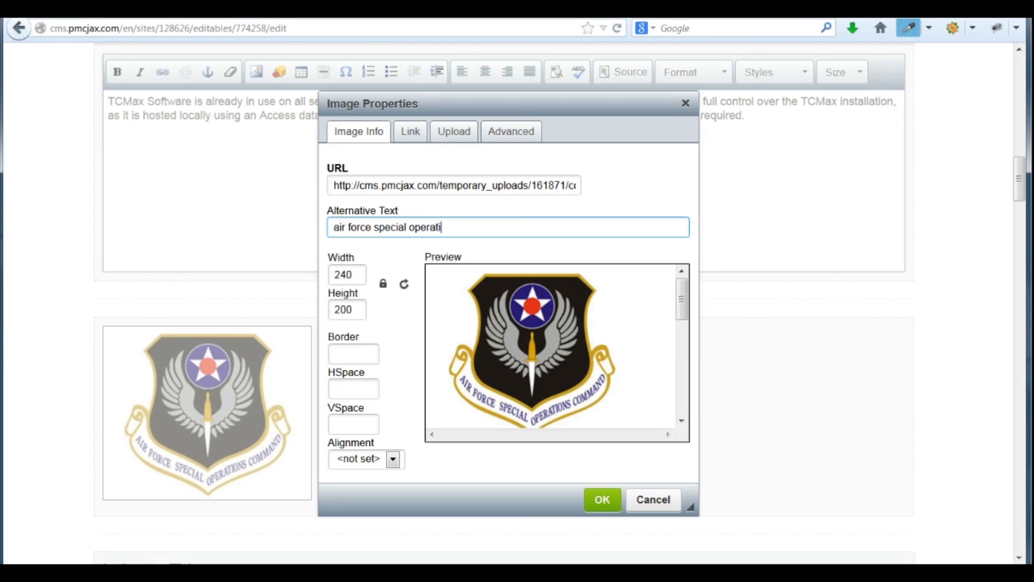
type("ons command")
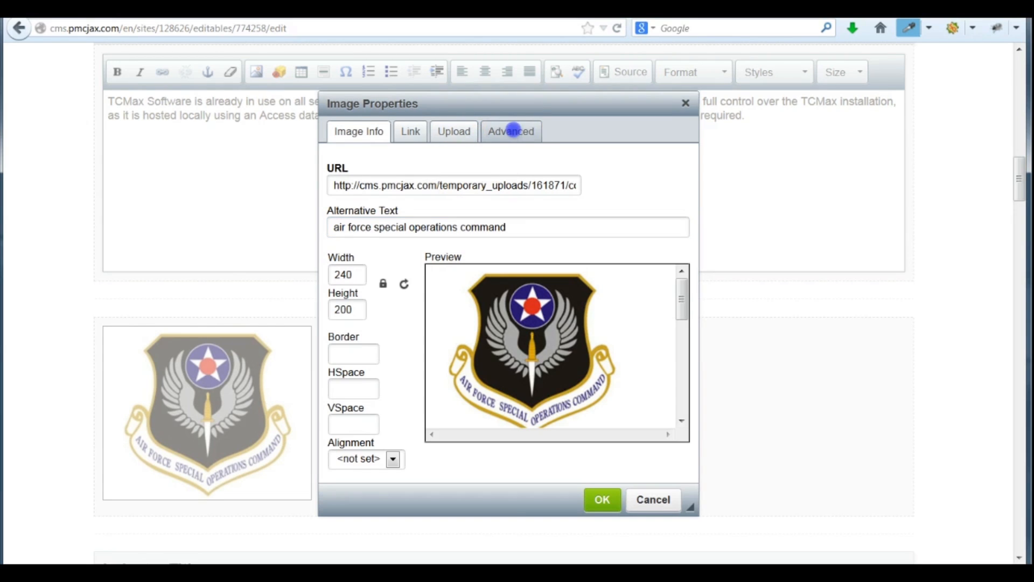
Step: Set the image link target to the same window and close Image Properties to insert it
left_click(511, 132)
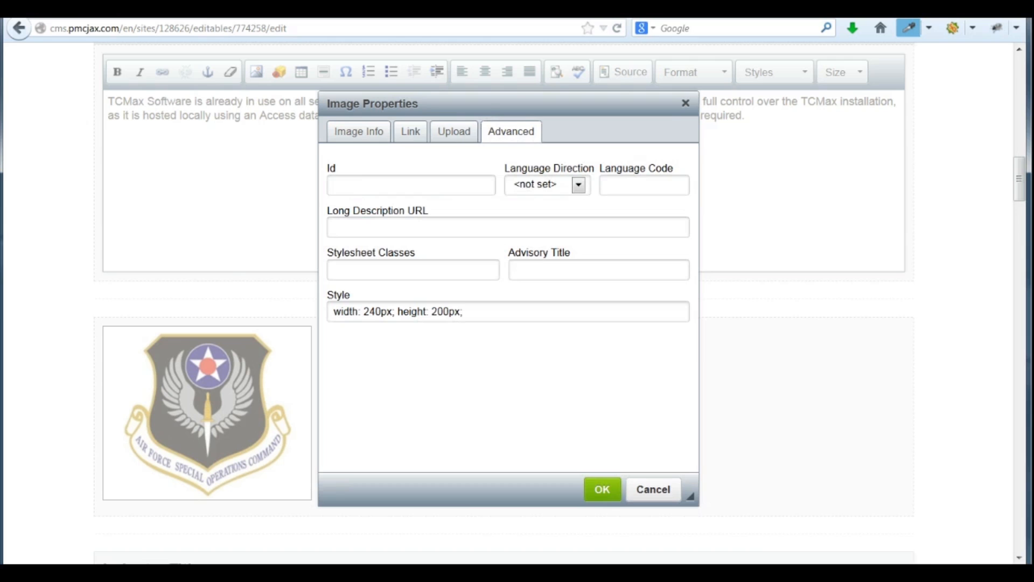
left_click(409, 131)
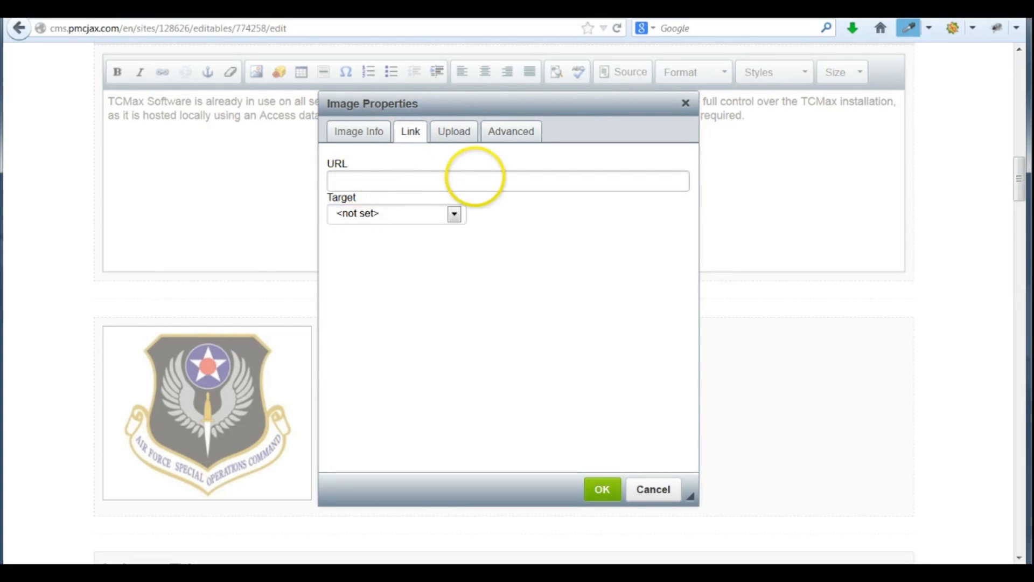
mouse_move(508, 180)
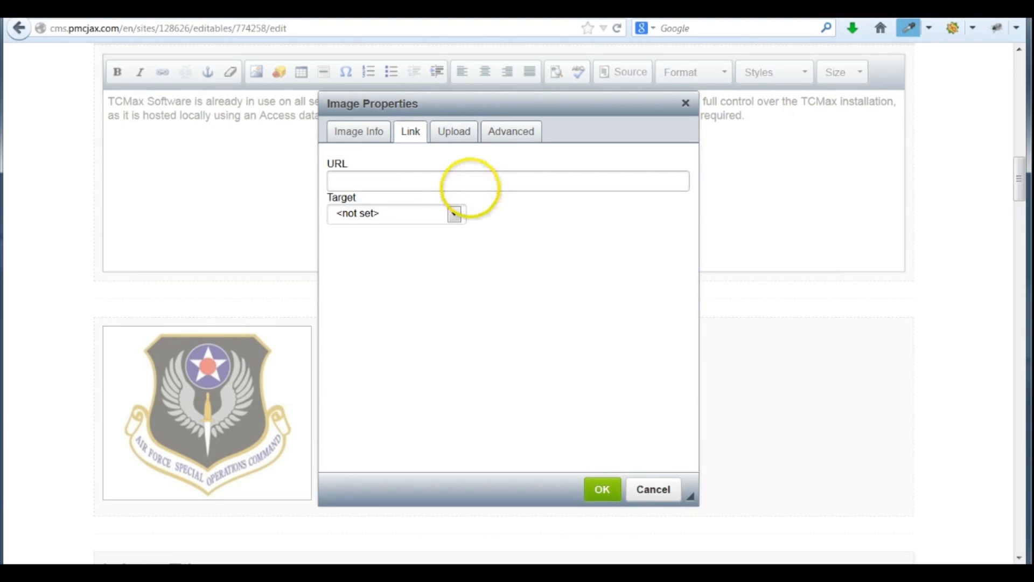
left_click(454, 213)
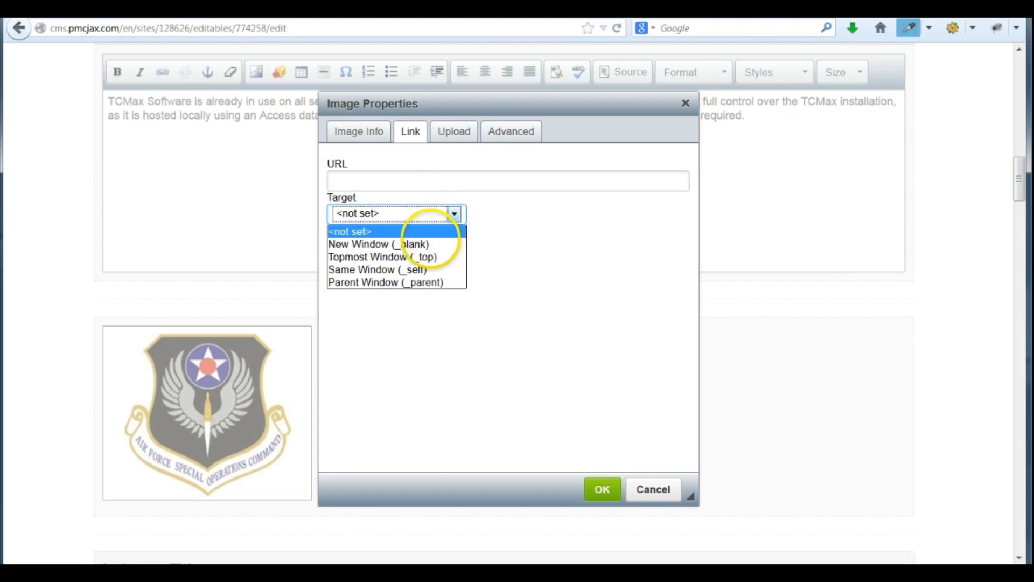
mouse_move(376, 270)
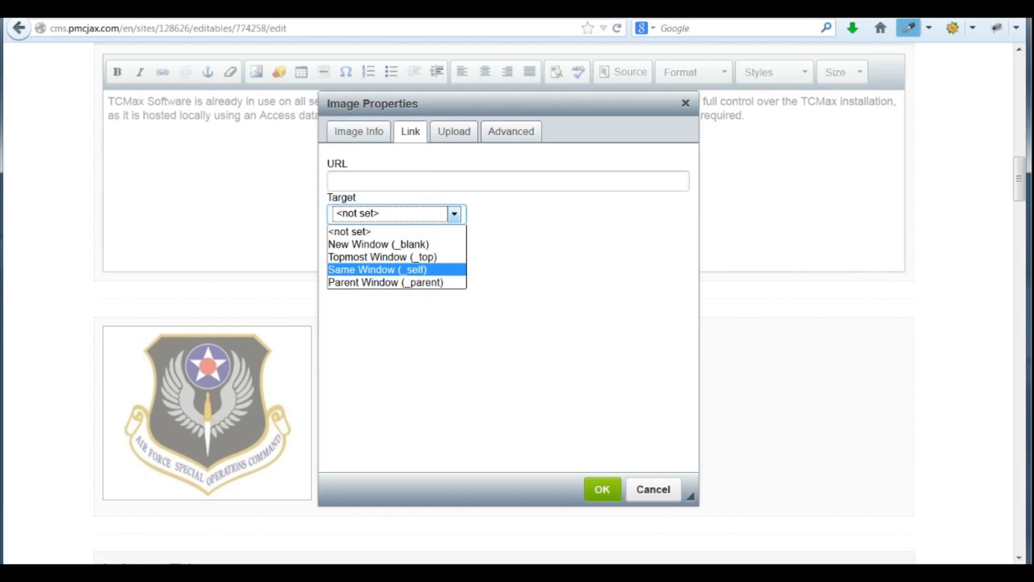
left_click(349, 232)
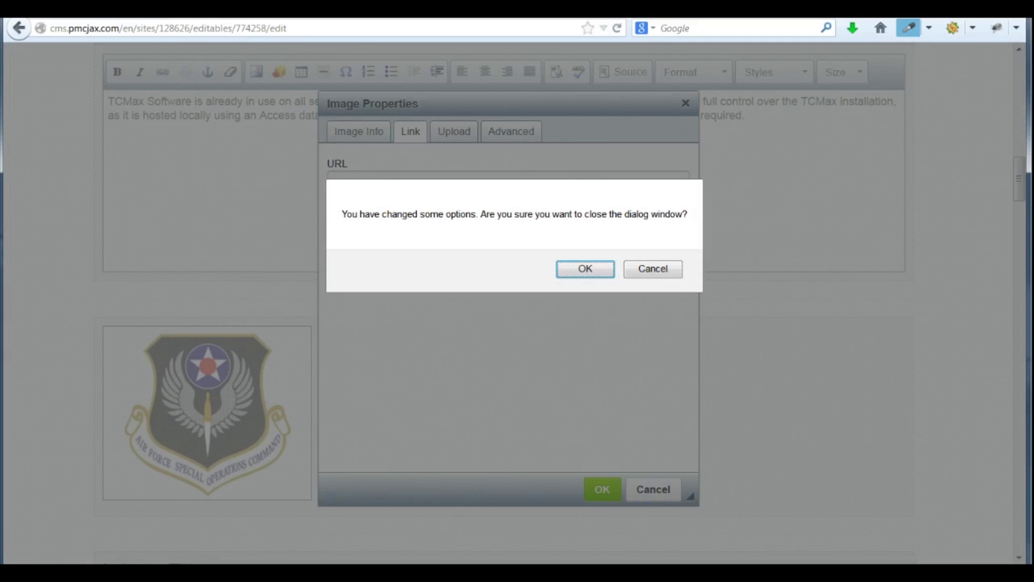
left_click(583, 270)
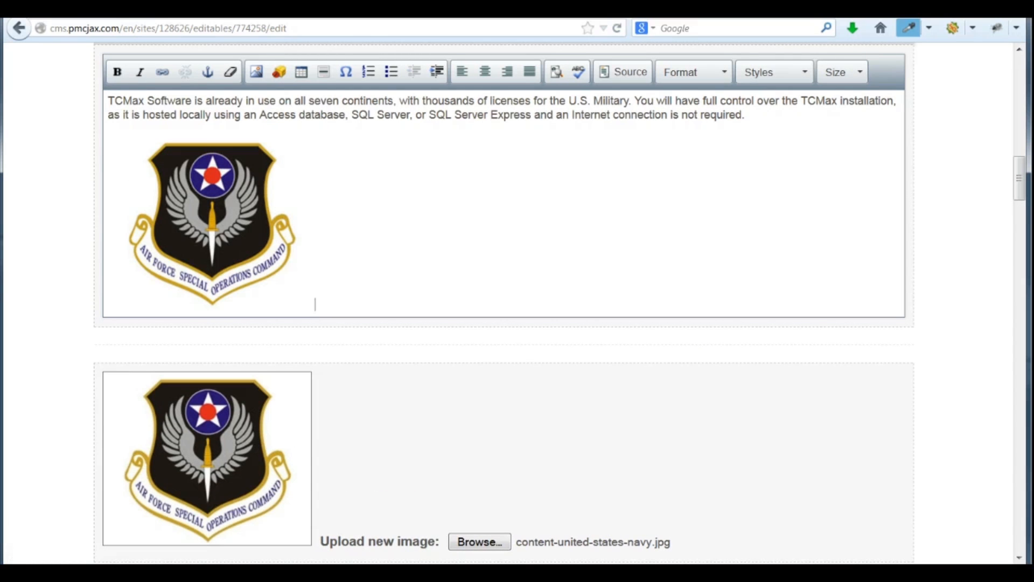
Step: Publish the Government & Military page with the PUBLISH button at the page bottom
scroll("up", 3)
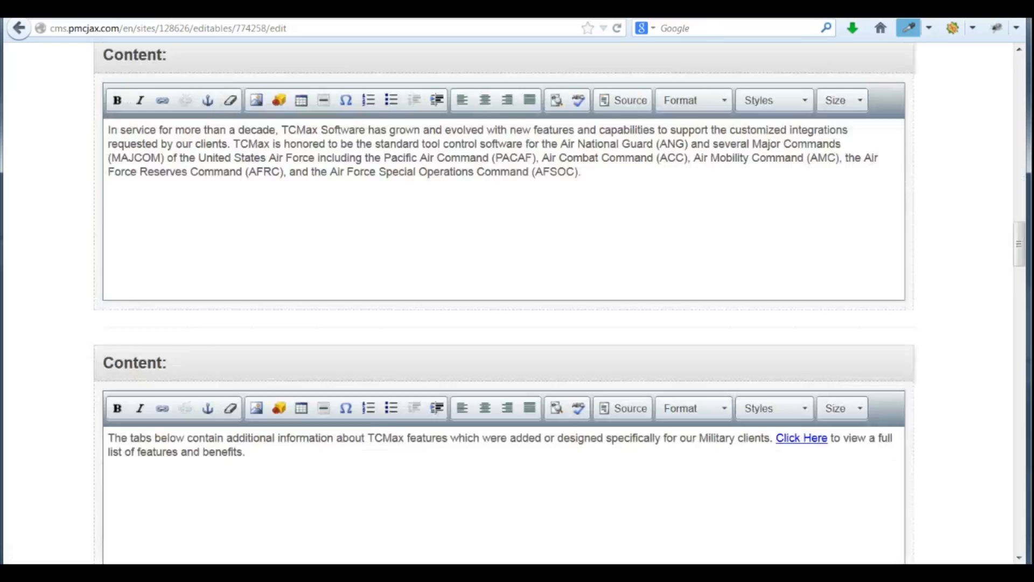
scroll("down", 3)
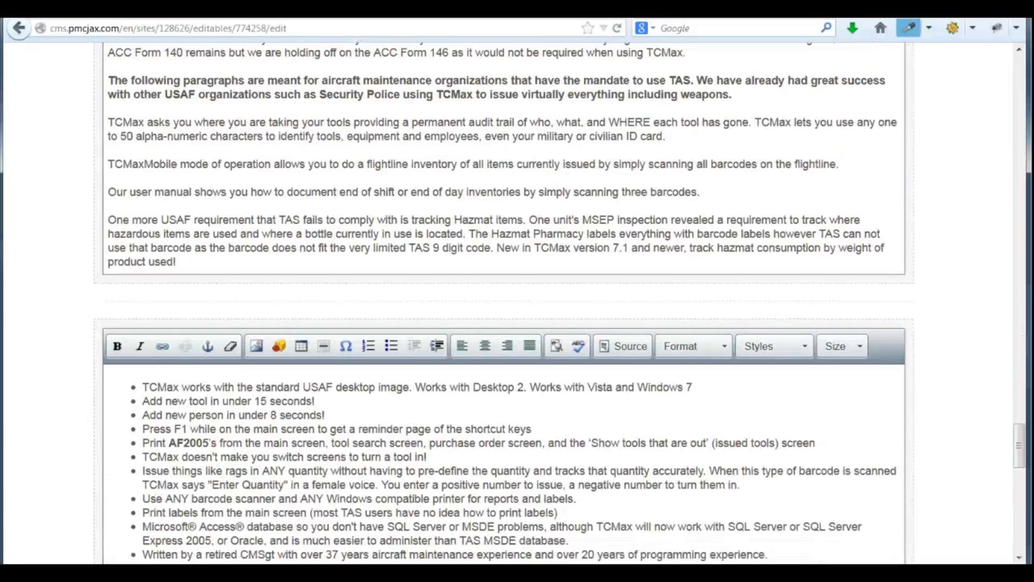
scroll("down", 3)
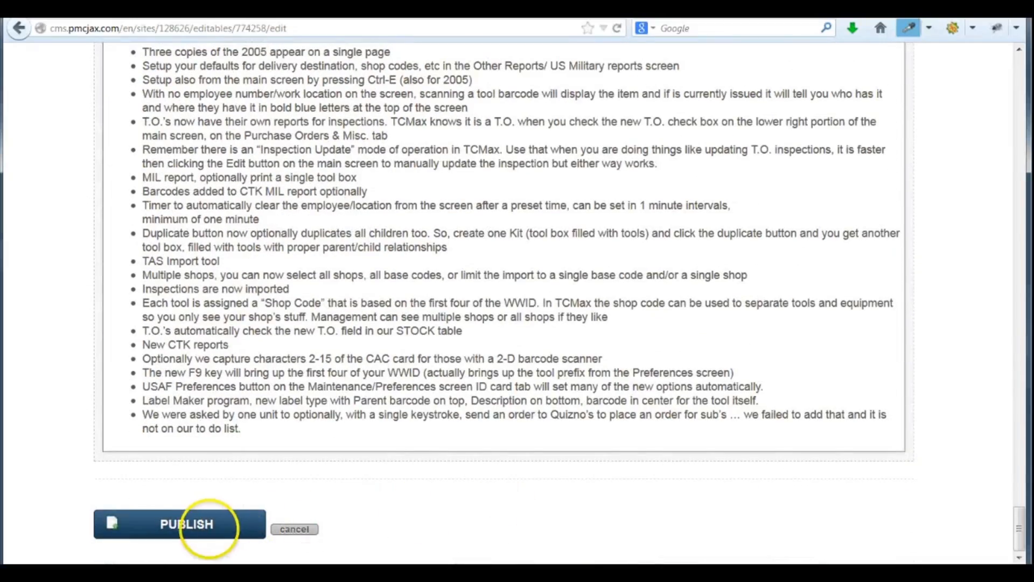
left_click(187, 523)
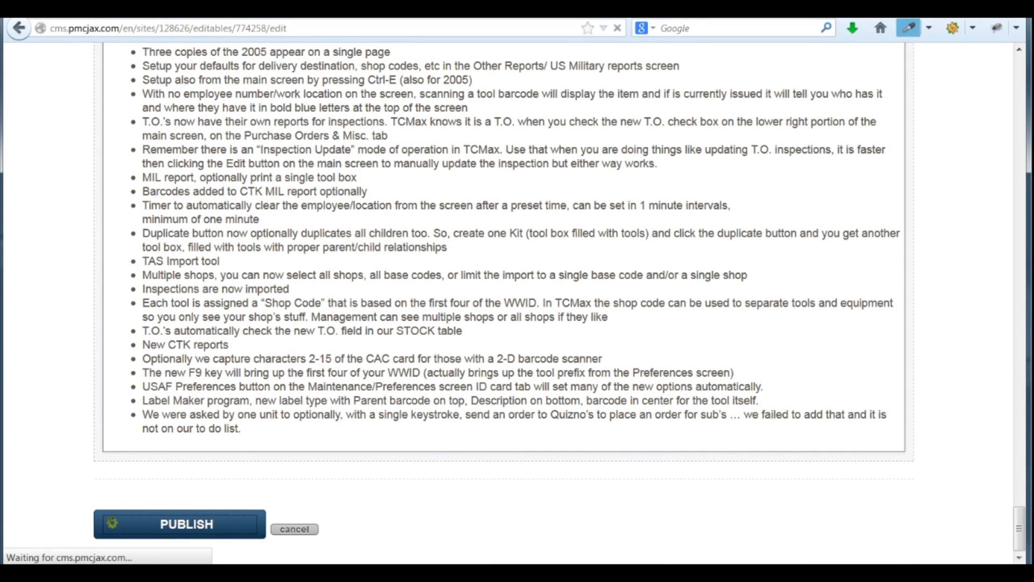
left_click(179, 523)
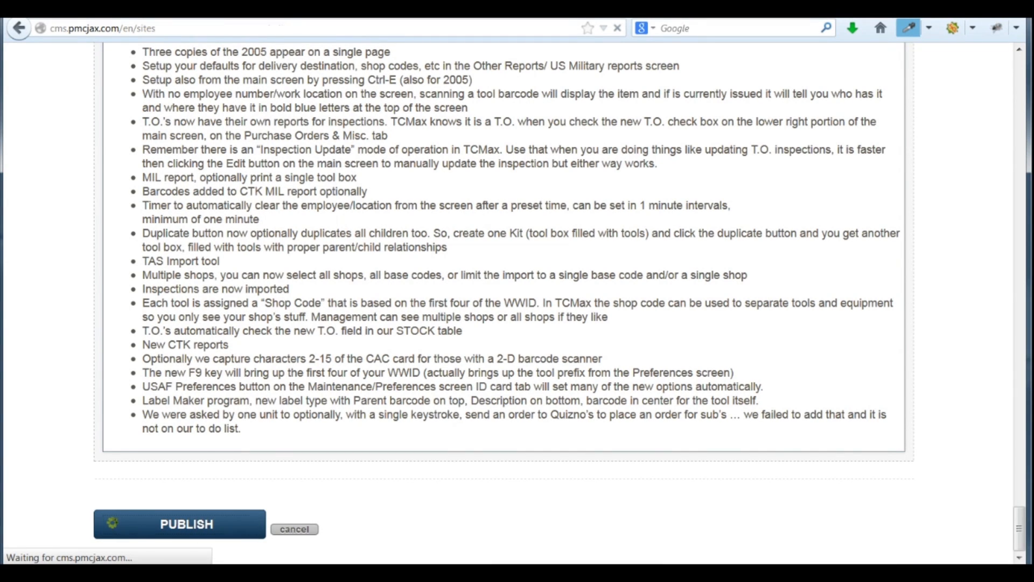
left_click(179, 524)
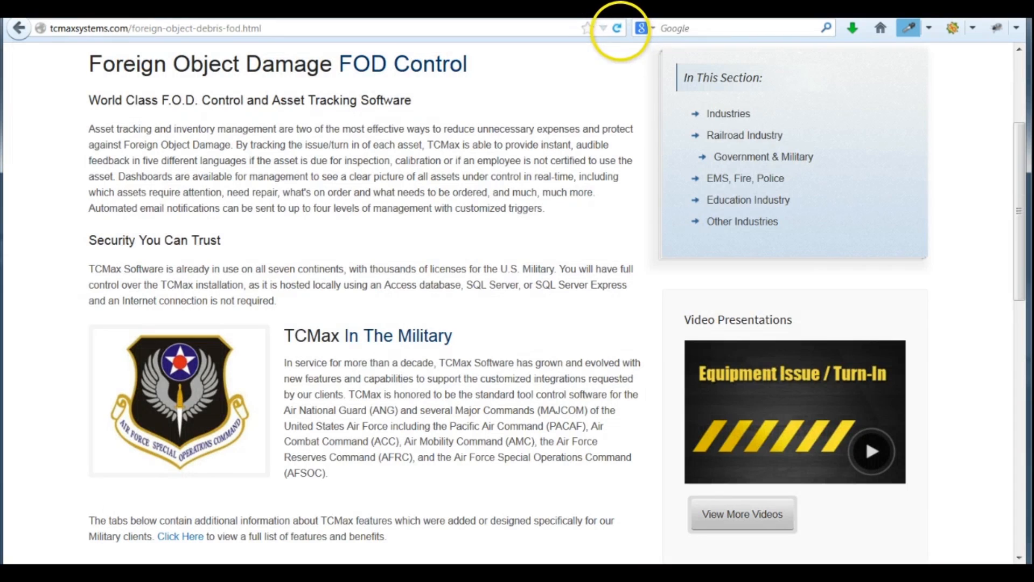
Step: Reload the live FOD Control page and scroll to see the air force and navy emblems
left_click(616, 28)
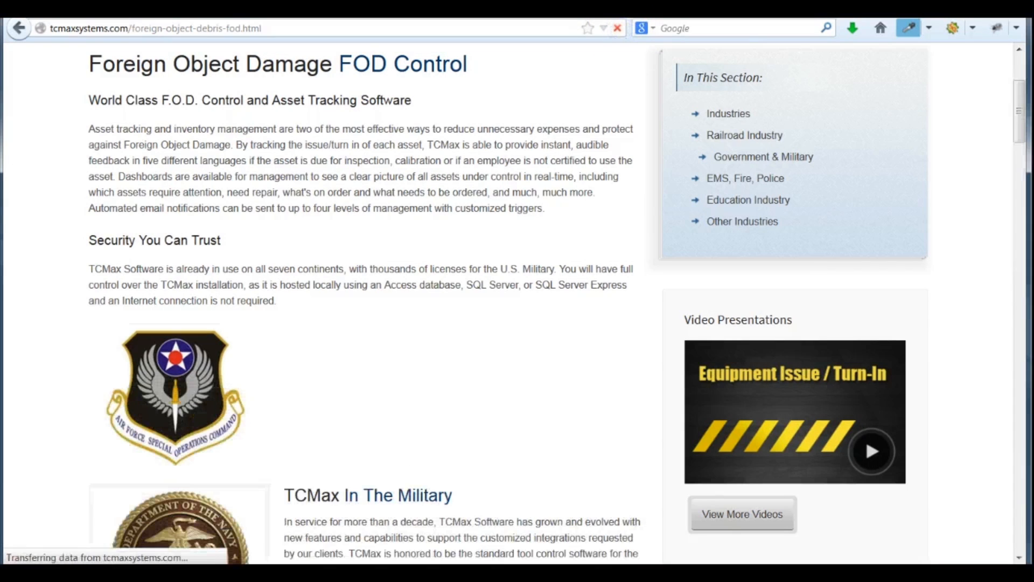
scroll("down", 3)
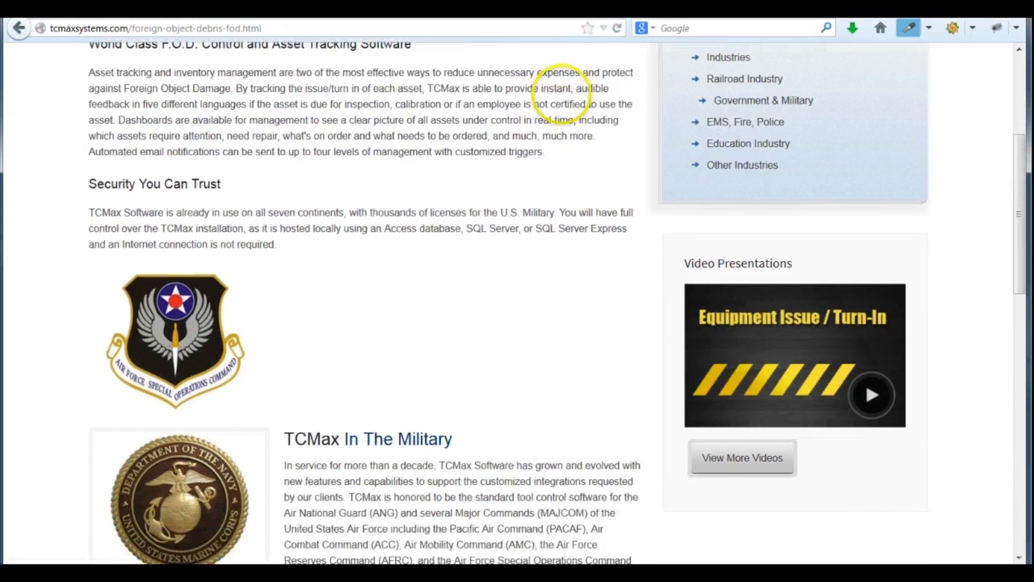
scroll("down", 3)
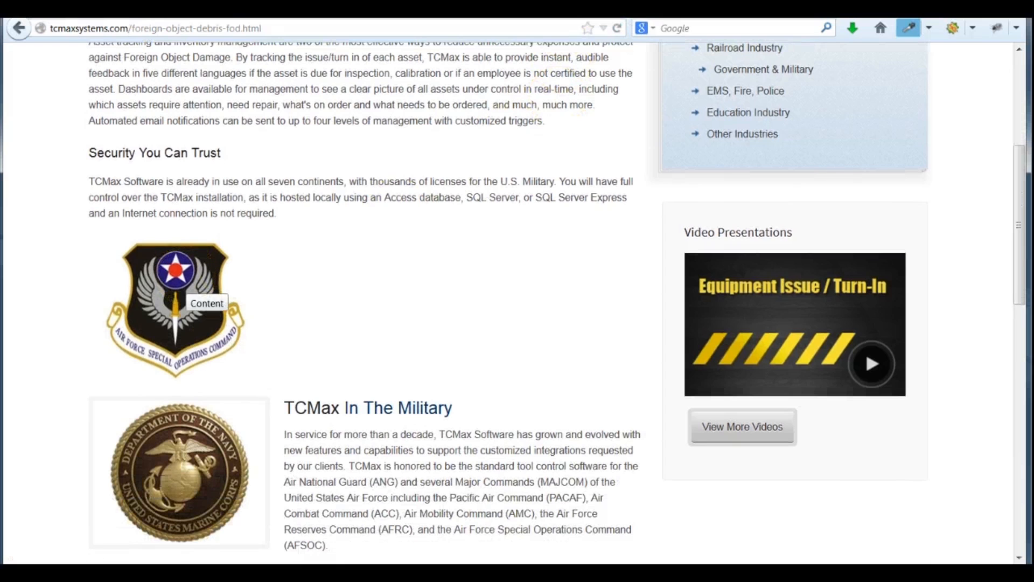